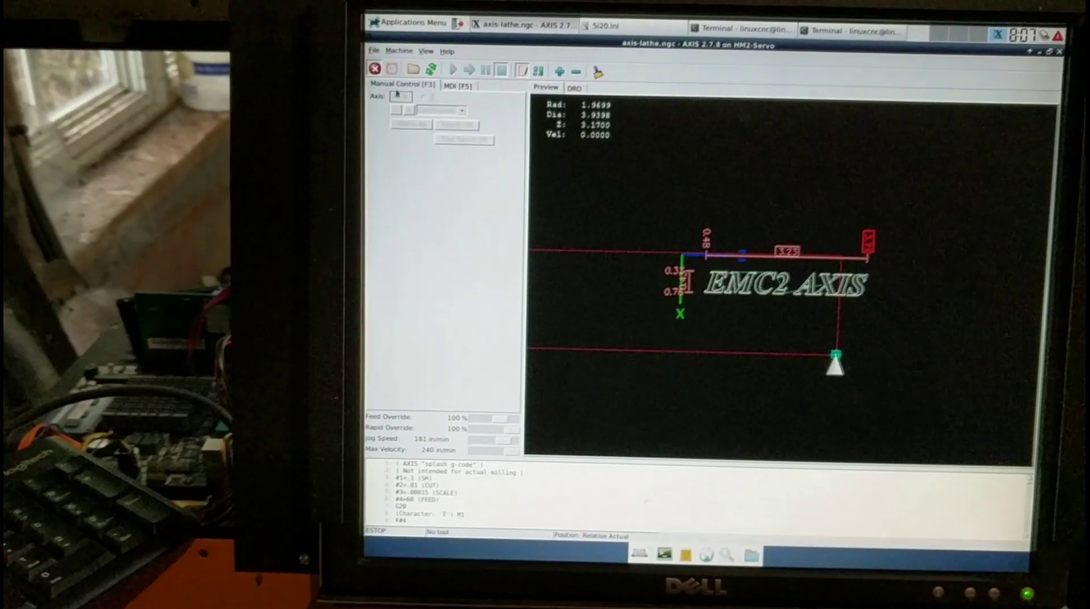
# - Show the Recent Files submenu from the File menu to pick a G-code program
pyautogui.click(374, 52)
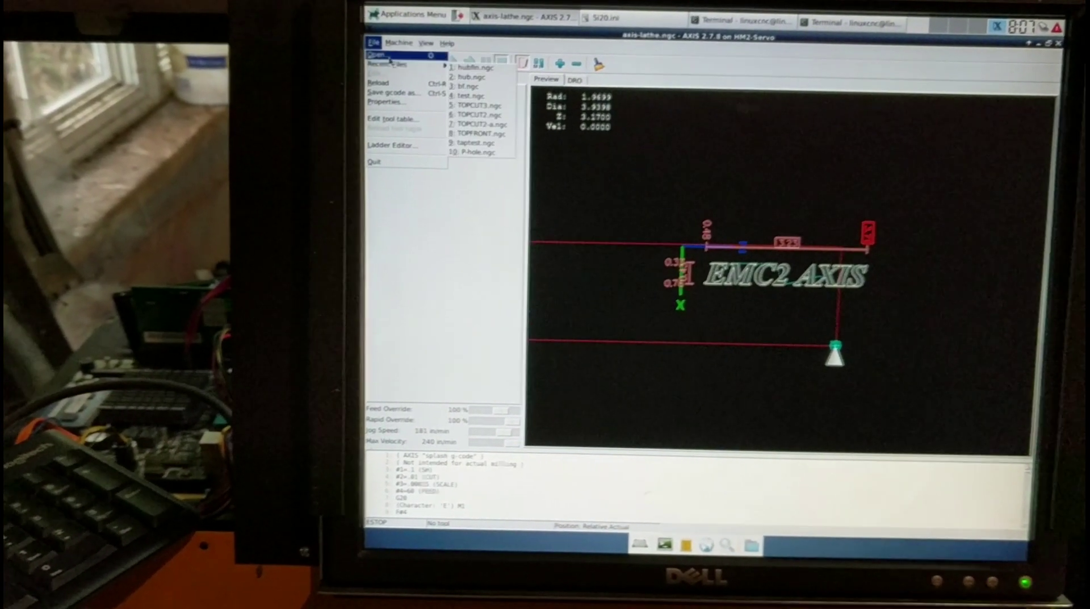